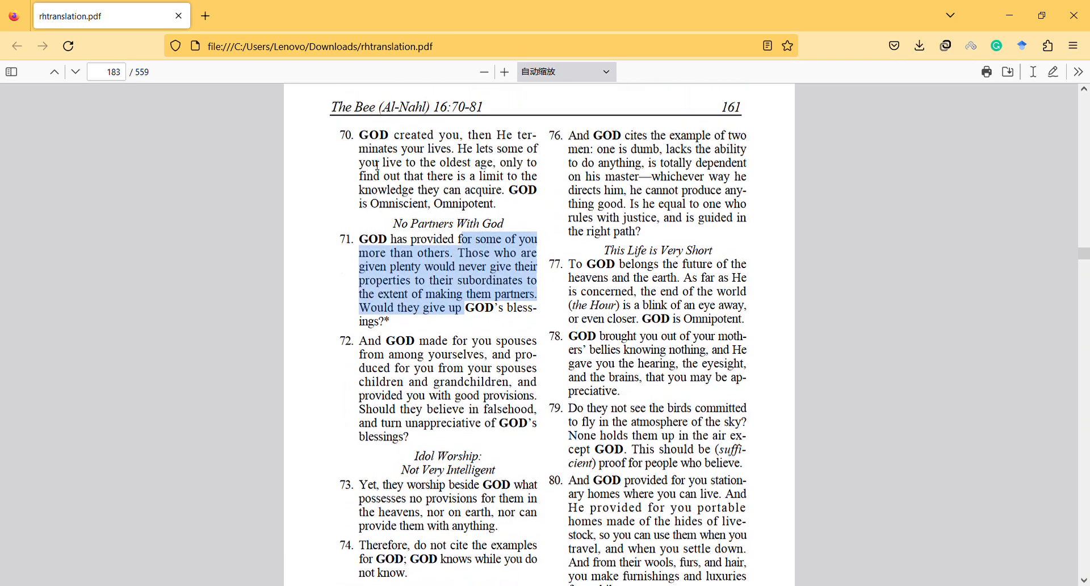
Step: Bring verse 16:75 'The Rich Believer' into view and highlight its opening words
scroll("down", 3)
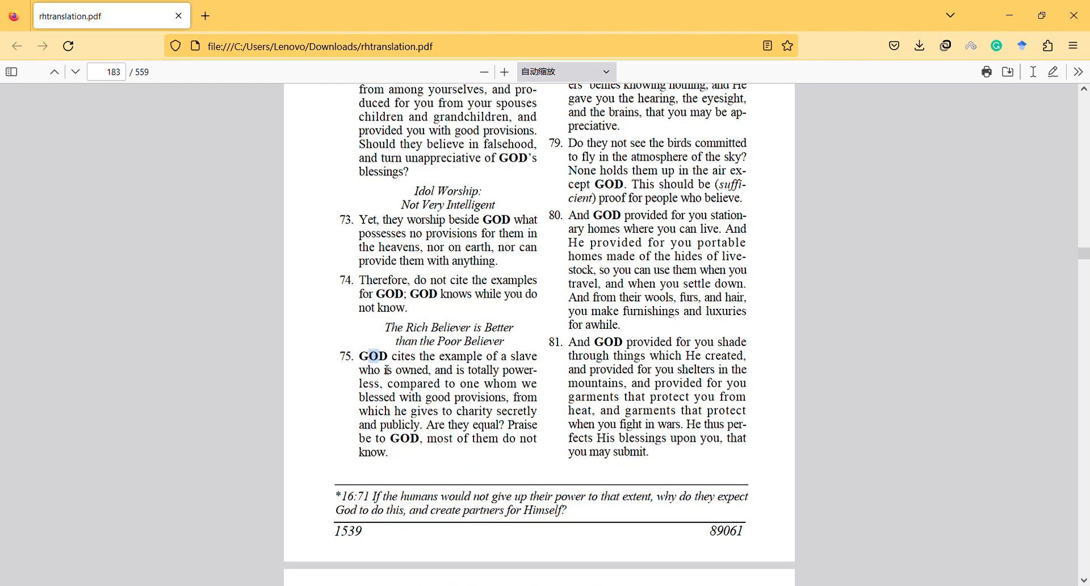
left_click_drag(360, 355, 392, 370)
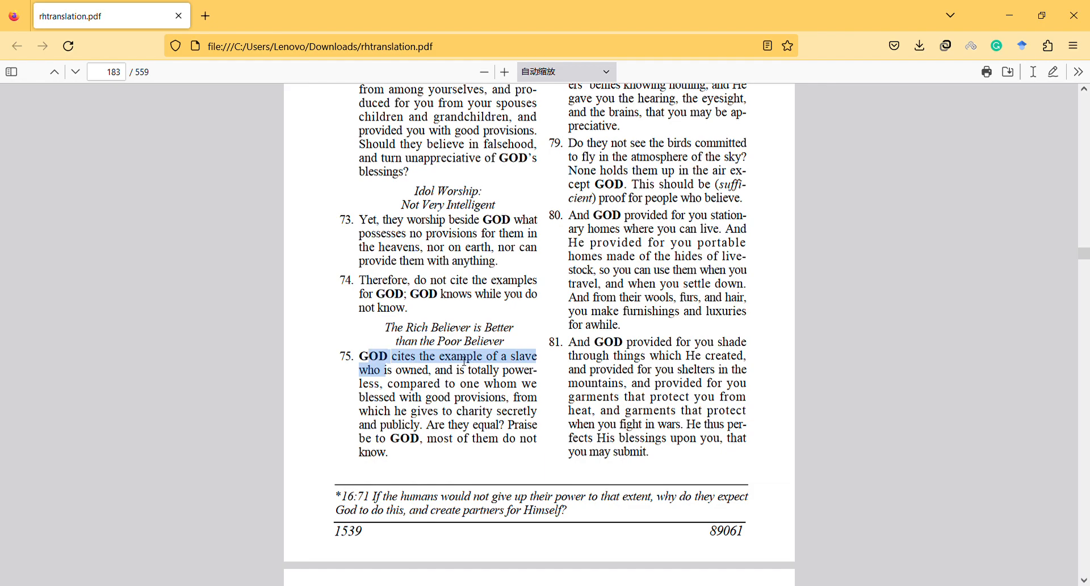
Step: Scroll up slightly so verse 75 and its heading are fully in view
scroll("up", 3)
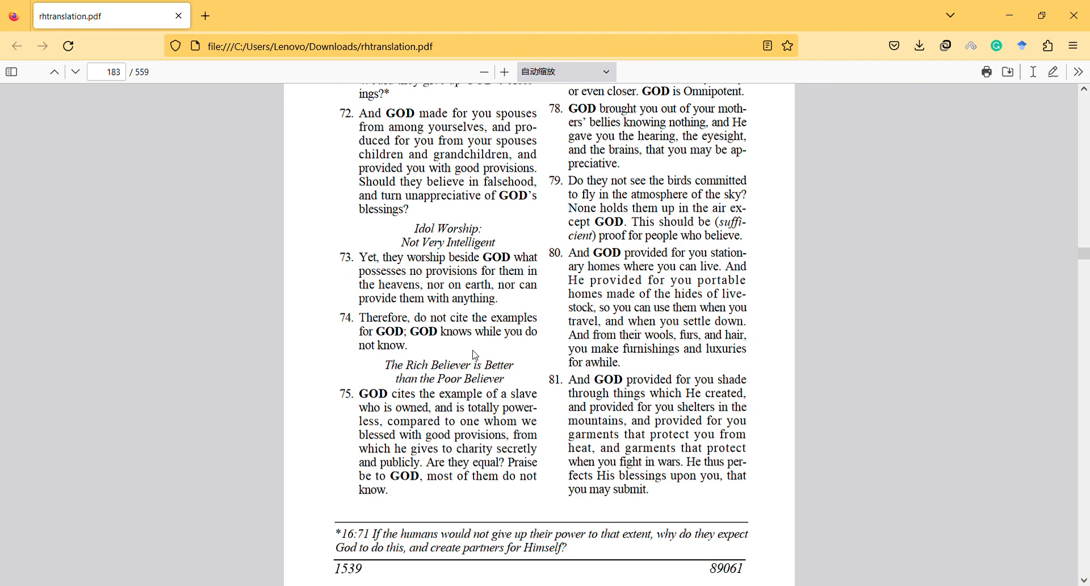
mouse_move(402, 370)
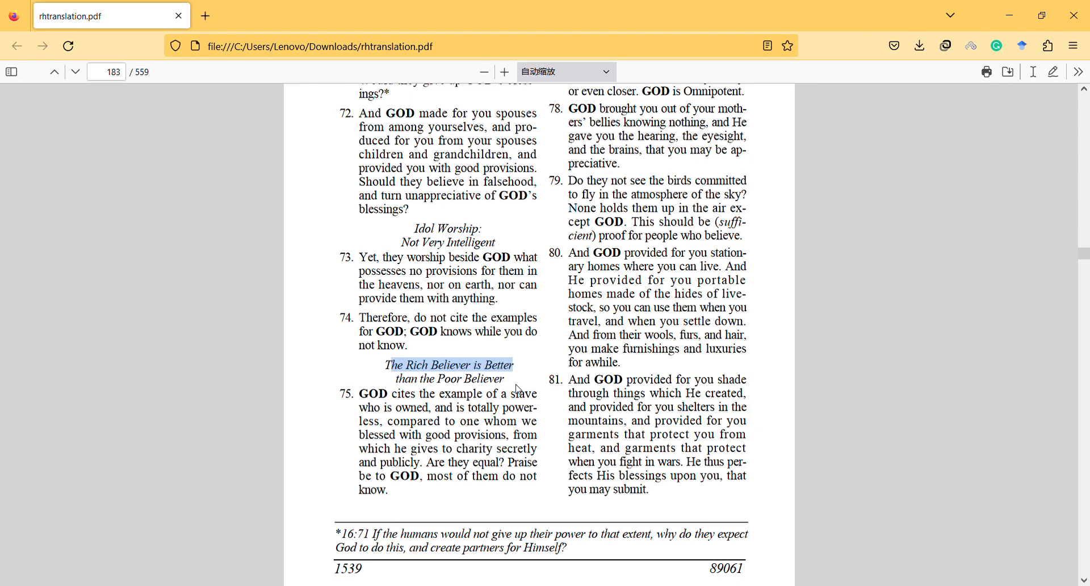
mouse_move(497, 405)
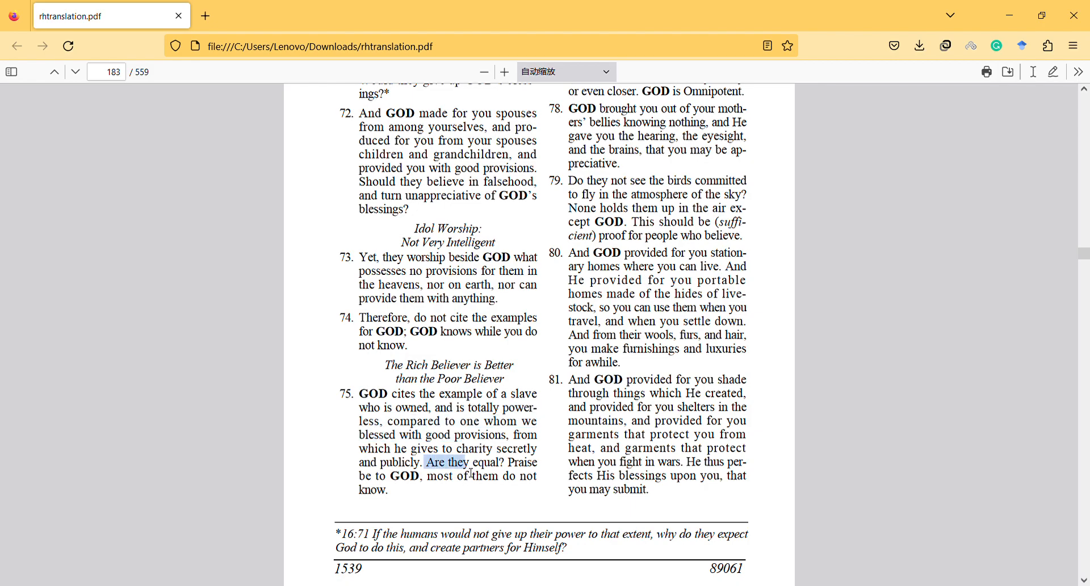
Step: Clear the highlighted text by selecting an empty area of the page
left_click(460, 499)
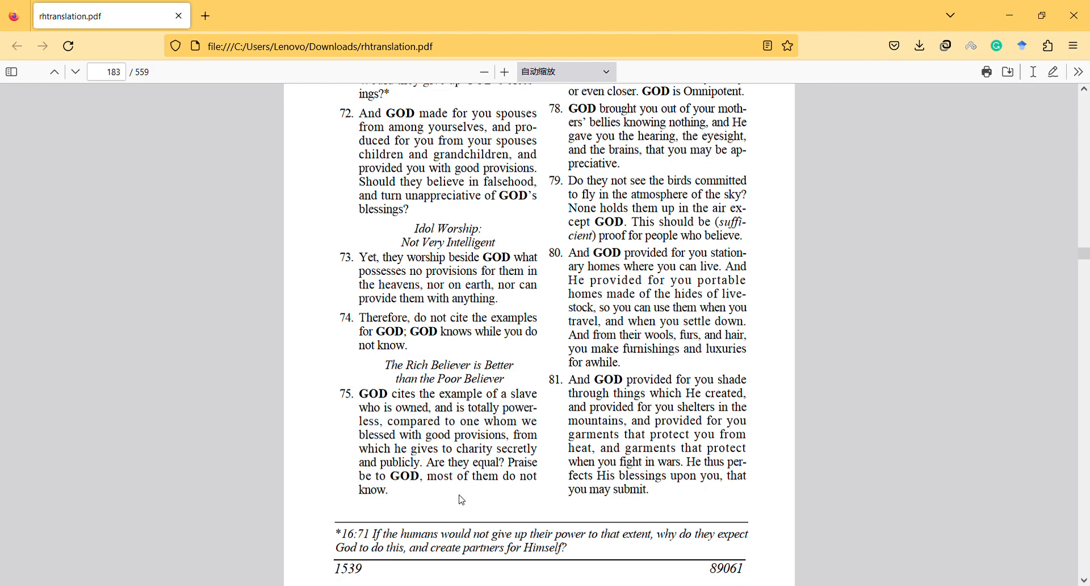
mouse_move(413, 94)
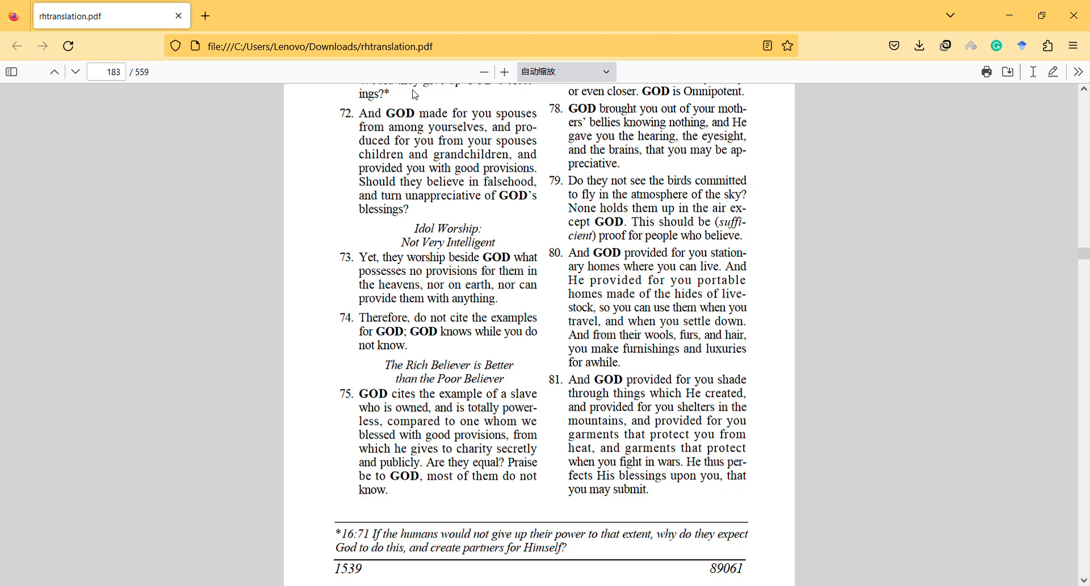
mouse_move(420, 76)
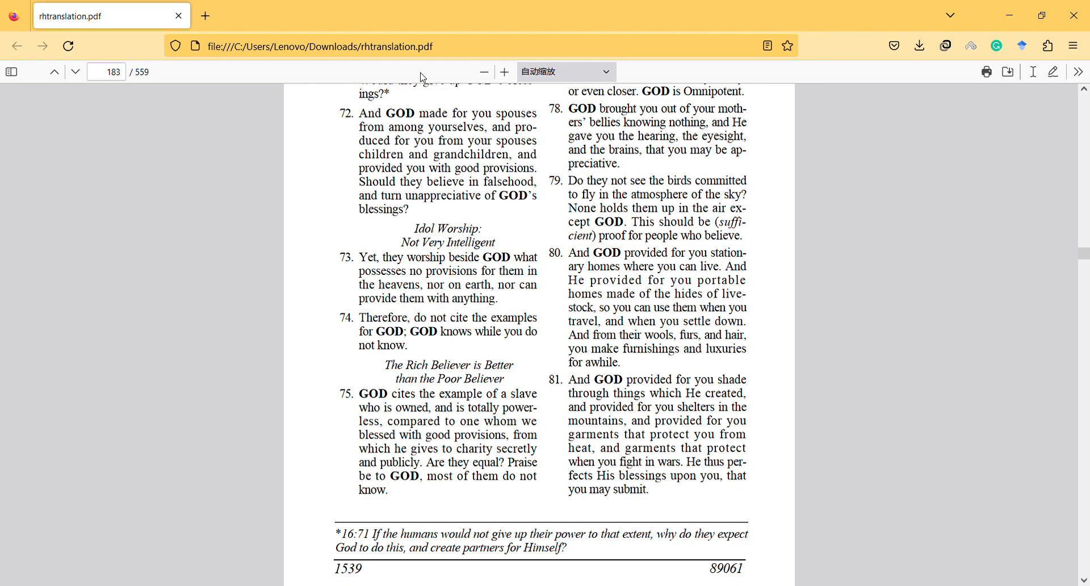
mouse_move(444, 9)
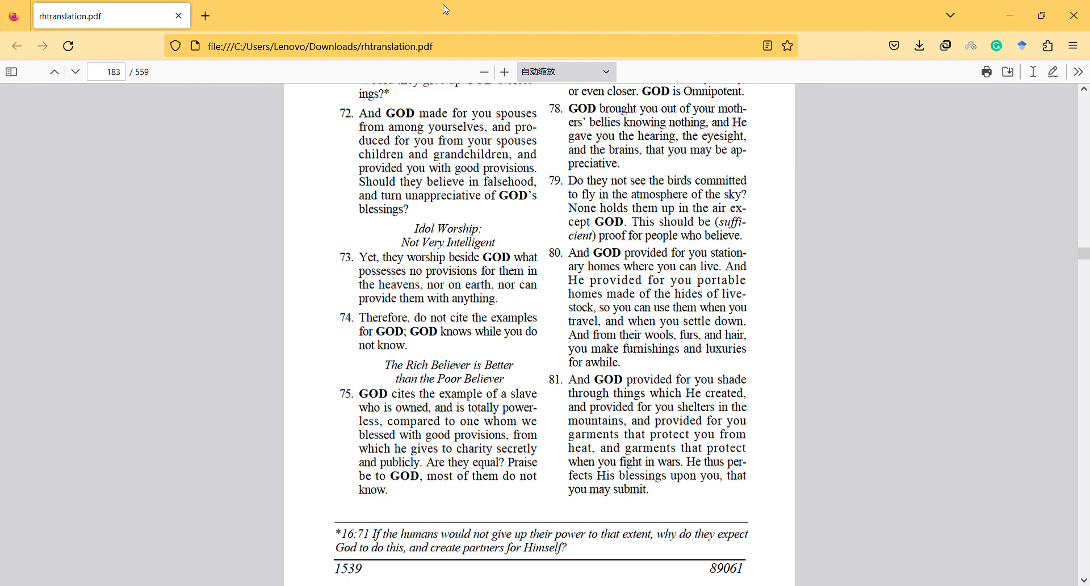